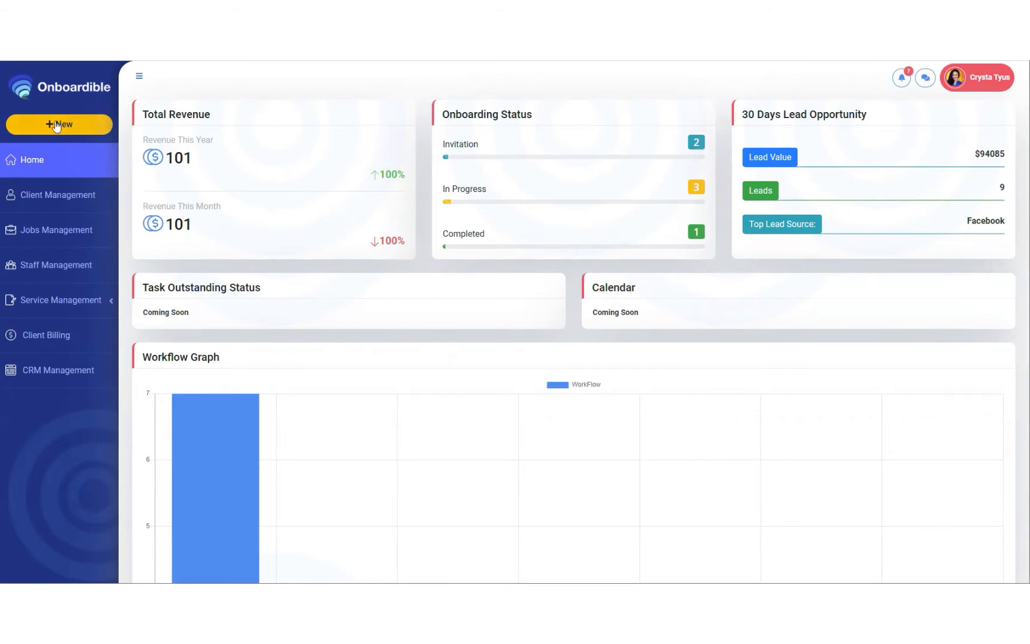
mouse_move(57, 229)
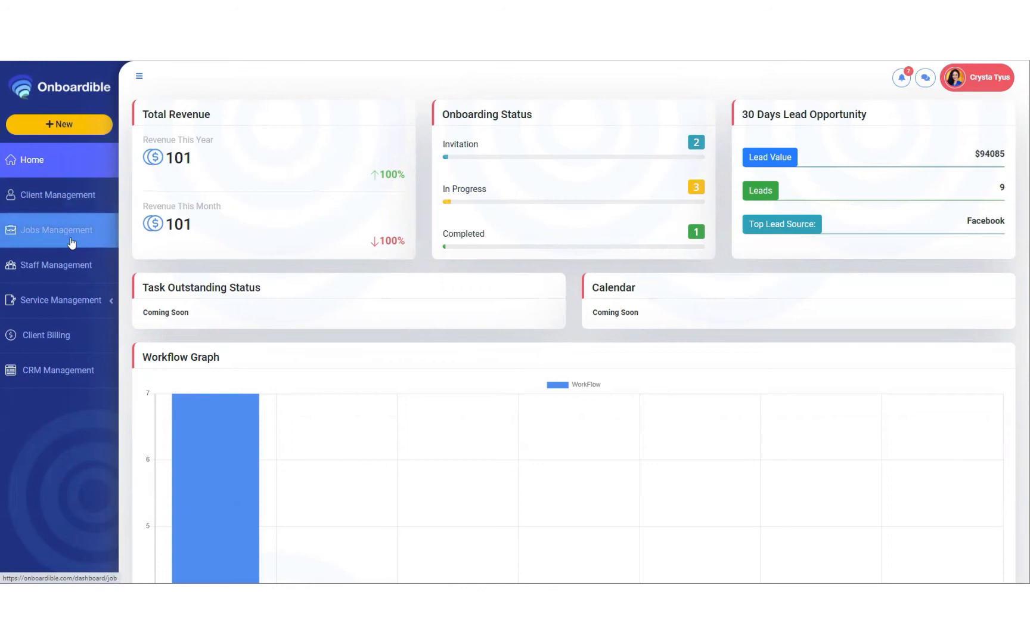
- Go to Jobs Management to see the full job listing
left_click(55, 229)
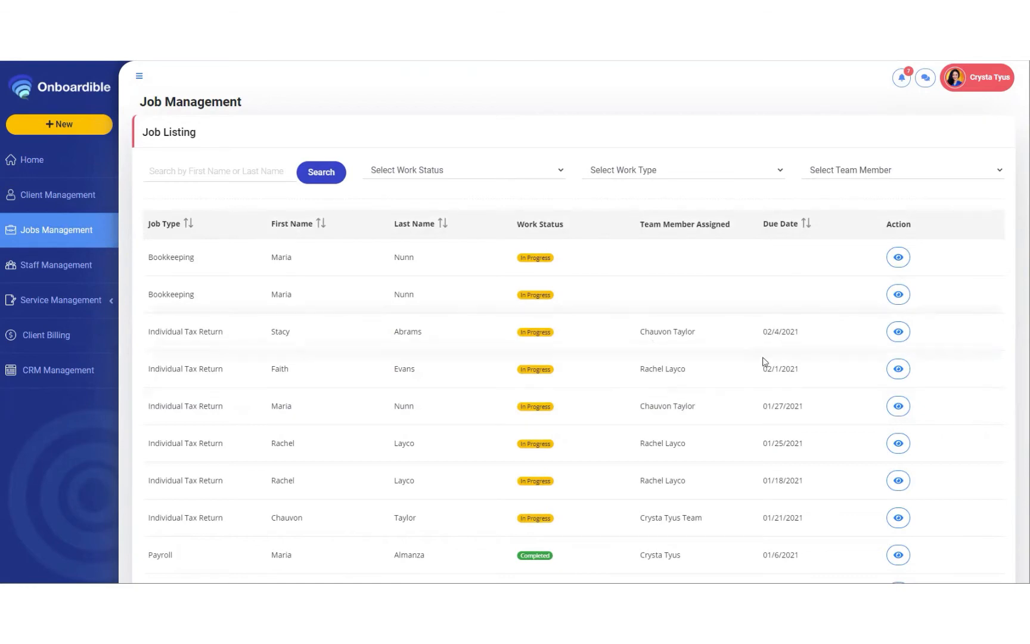
left_click(898, 332)
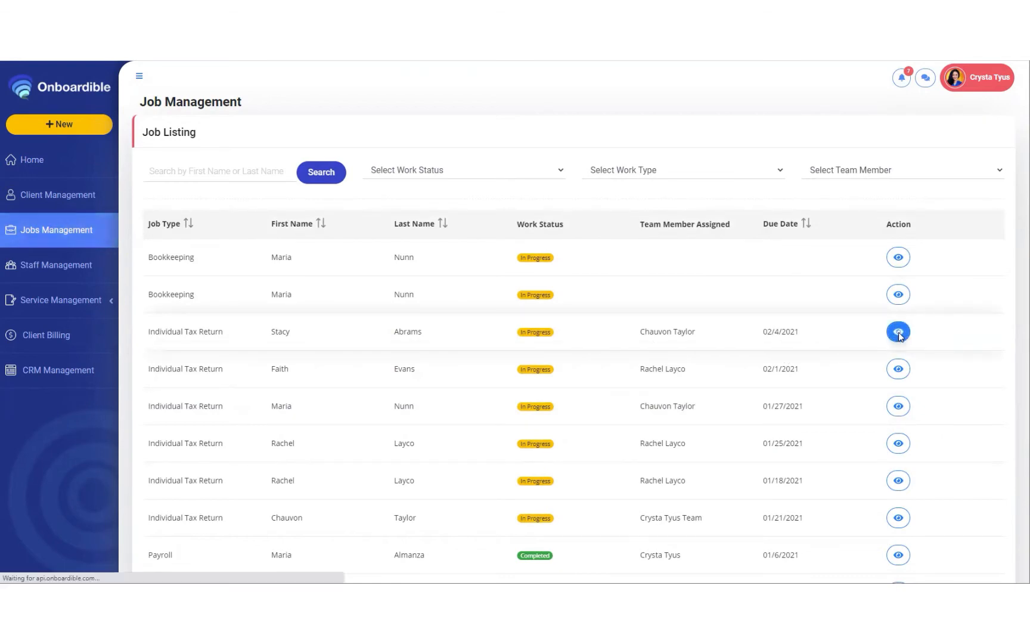
left_click(897, 331)
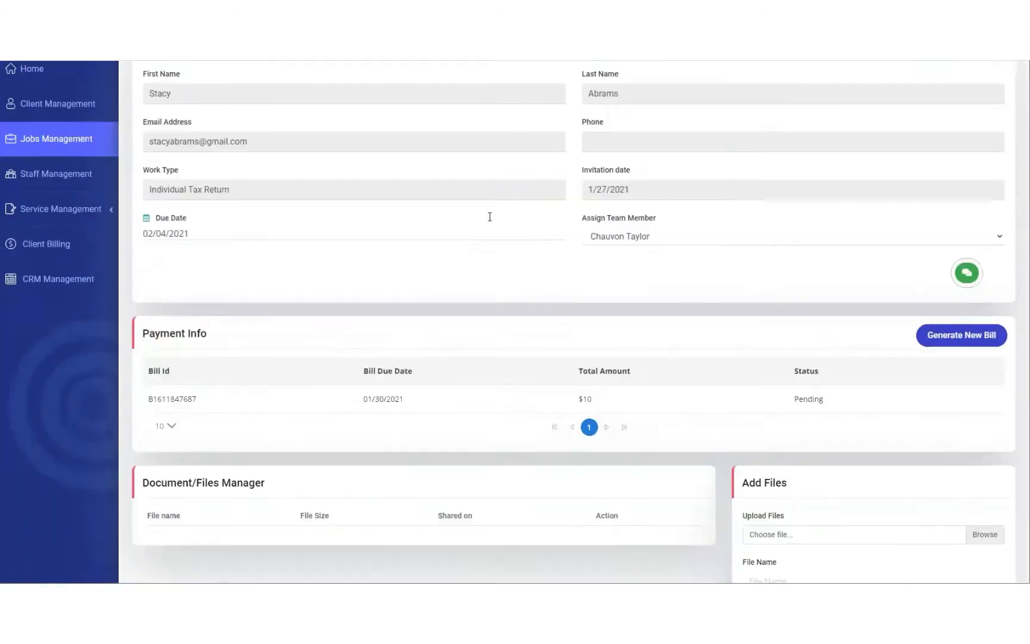
scroll("down", 3)
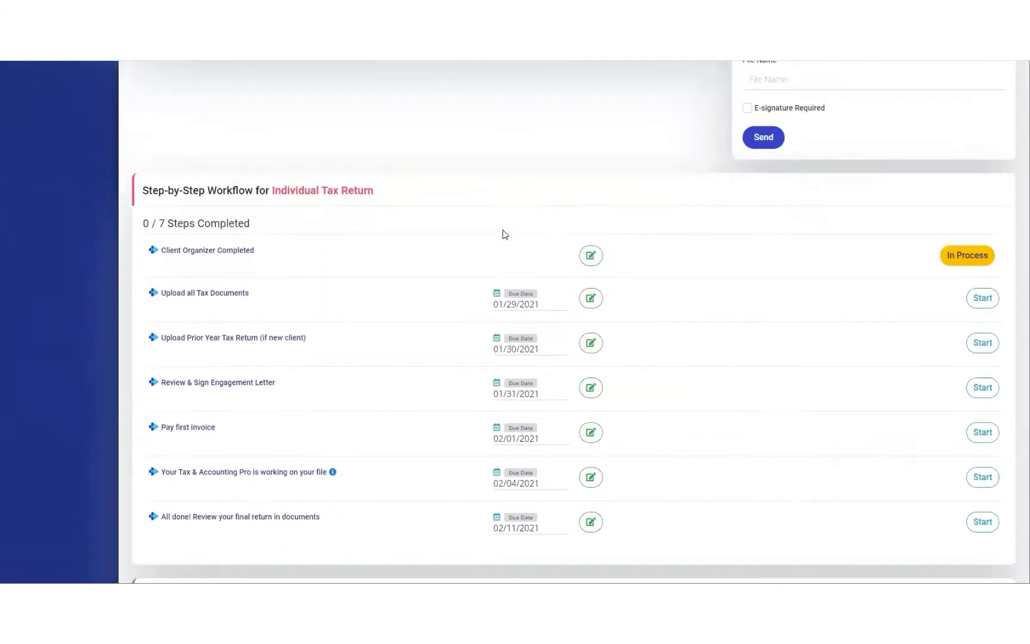
scroll("down", 3)
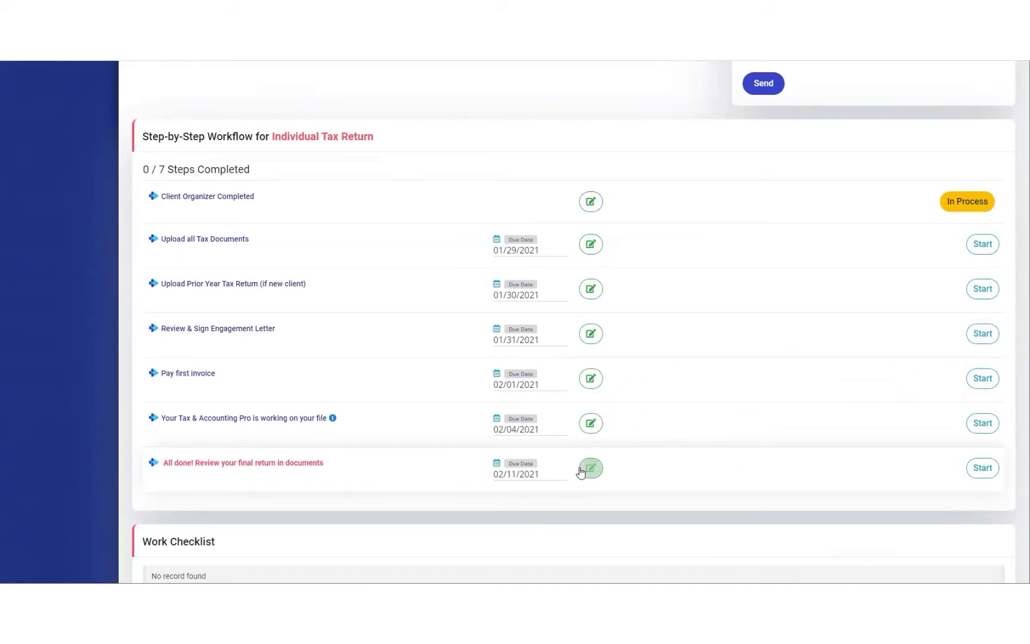
- Edit the last workflow step and rewrite its name as 'Book Your Zoom Call for Review'
left_click(590, 467)
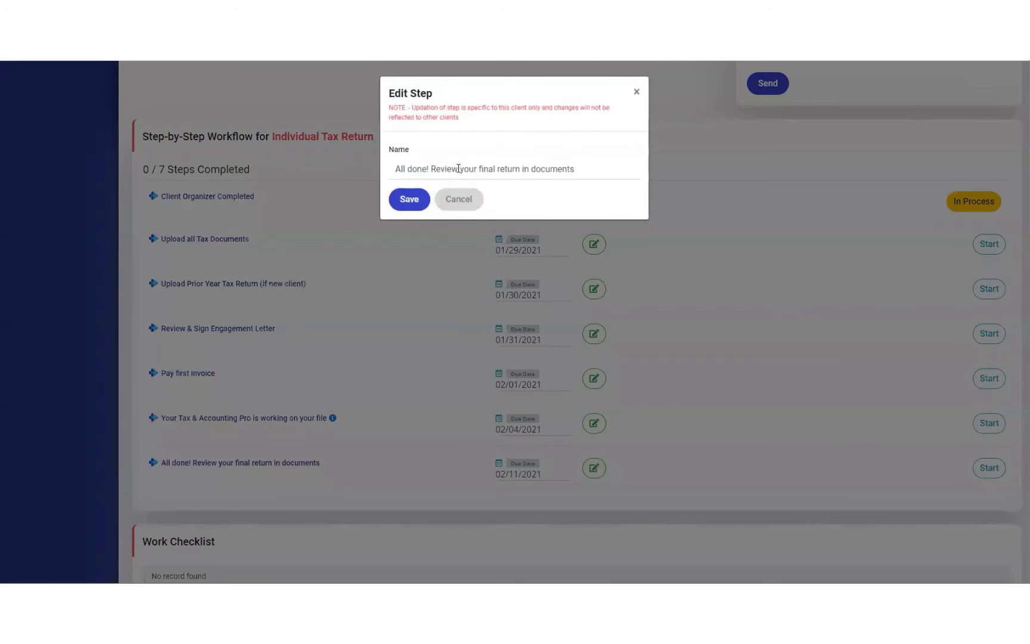
triple_click(484, 170)
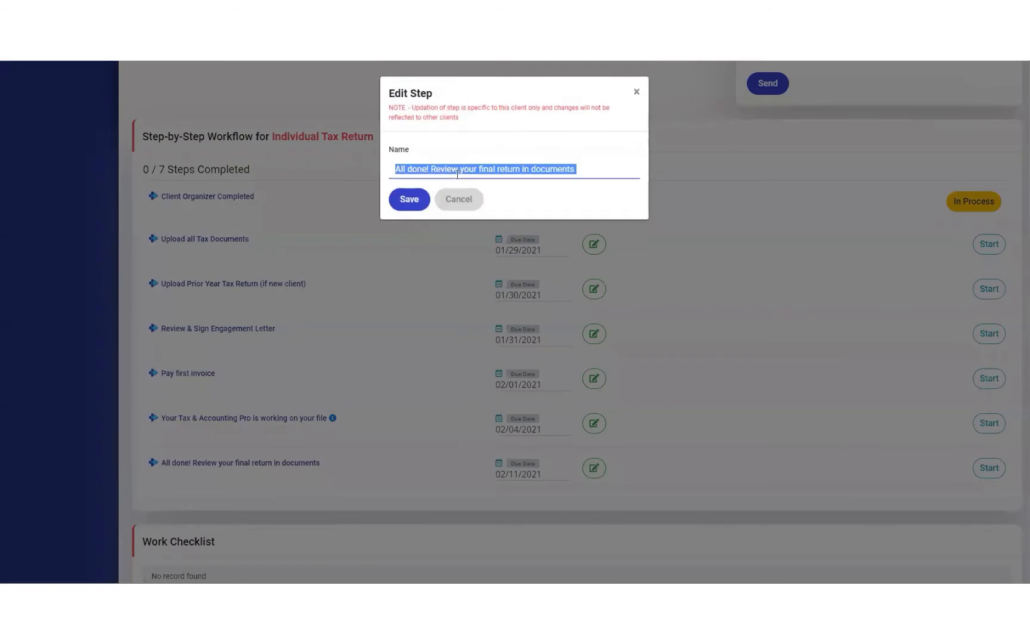
type("Book")
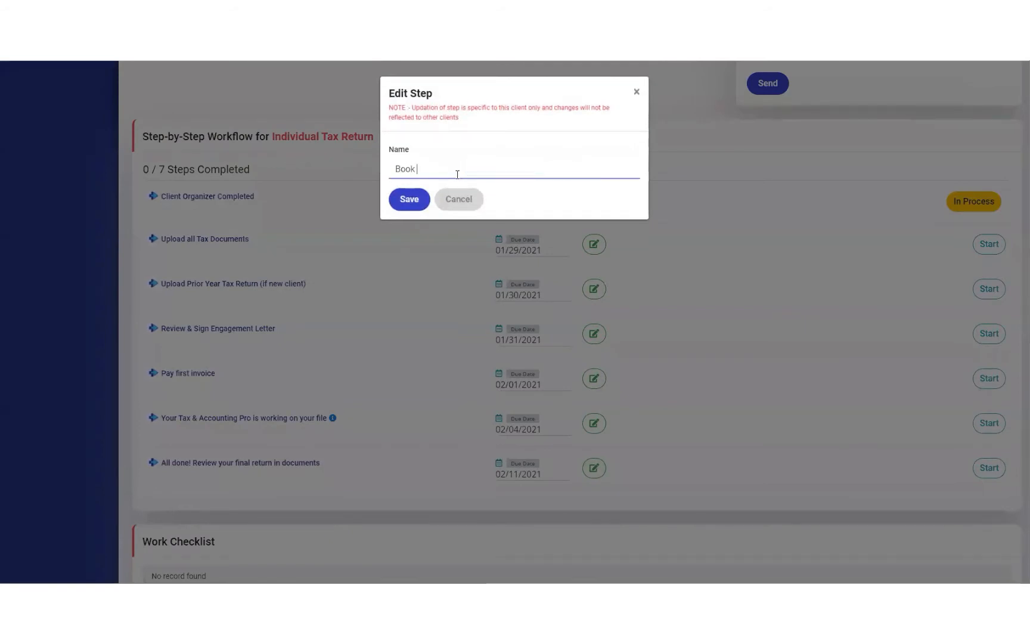
type("Your Zoom Call f")
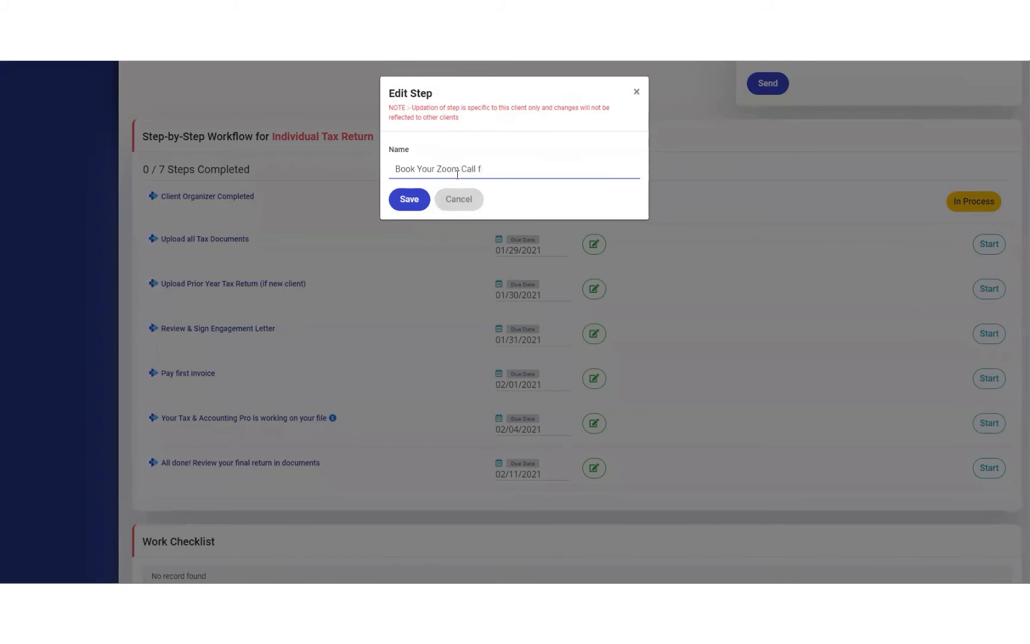
type("or Review")
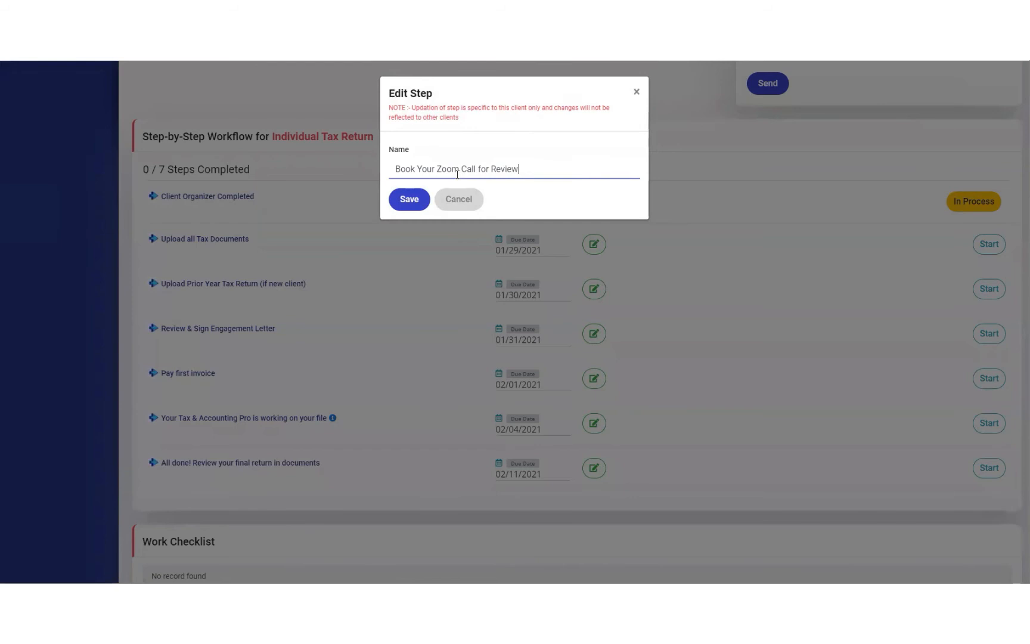
- Save the Edit Step dialog so the final step reads 'Book Your Zoom Call for Review'
left_click(408, 199)
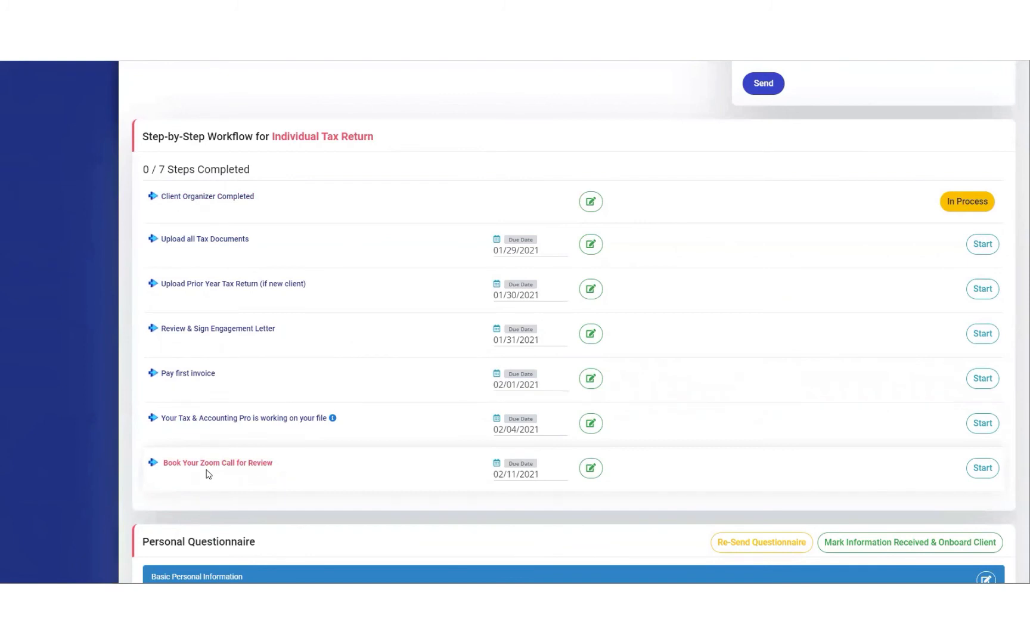
mouse_move(353, 486)
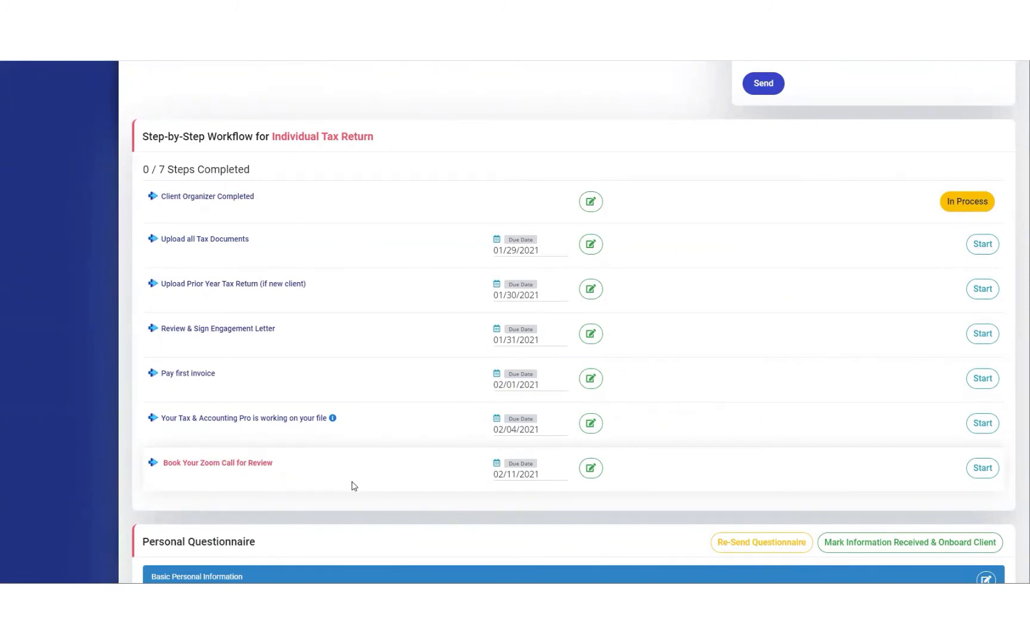